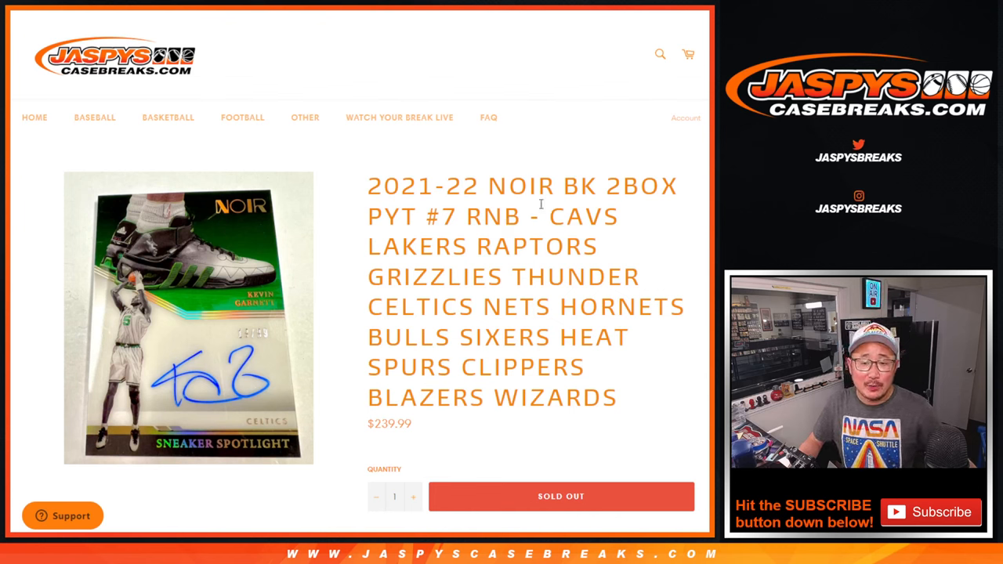
- Select the team names in the Jaspys Casebreaks Noir break product title and copy them
{"action": "double_click", "coordinate": [497, 217]}
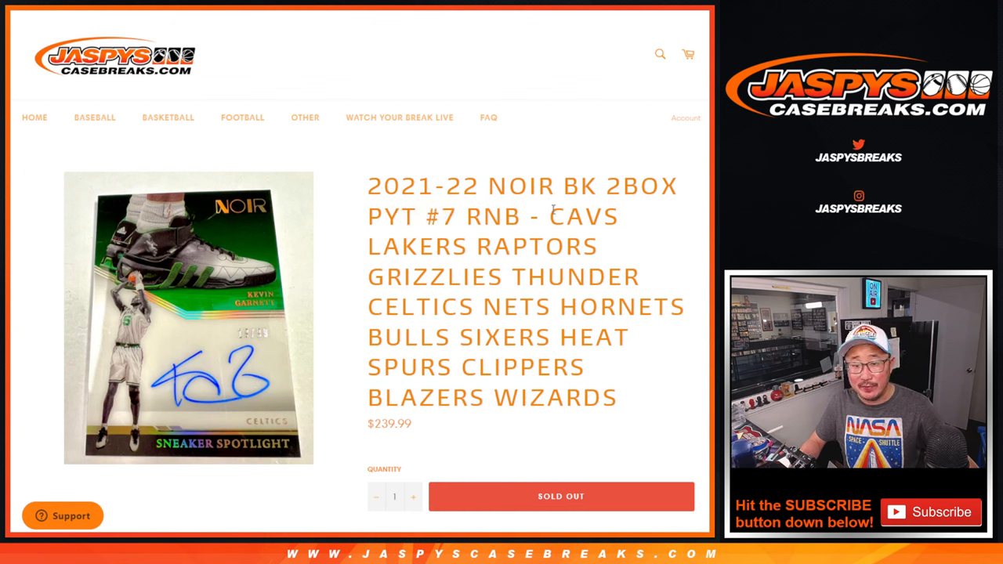
{"action": "left_click_drag", "start_coordinate": [549, 217], "coordinate": [618, 398]}
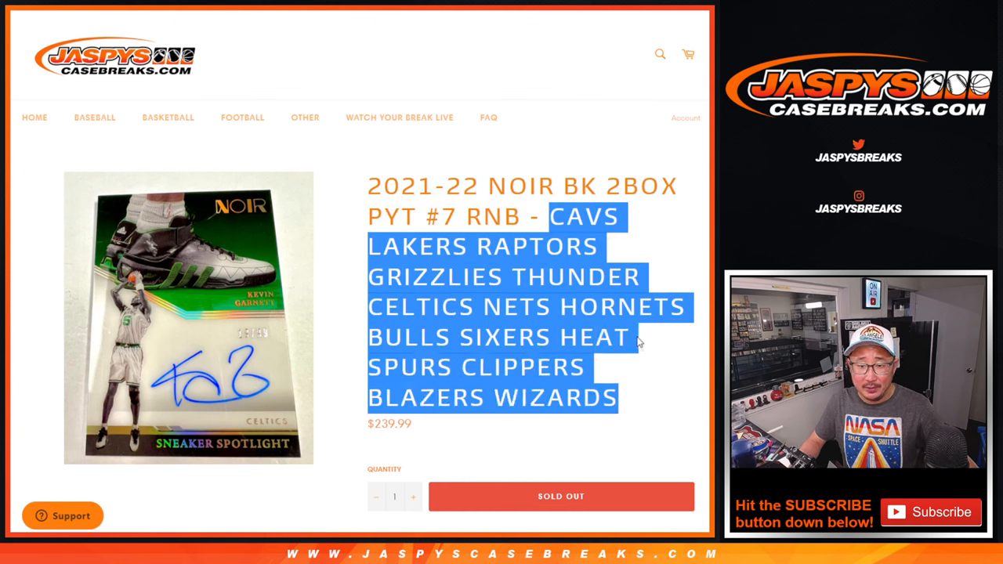
{"action": "scroll", "scroll_direction": "down", "scroll_amount": 3}
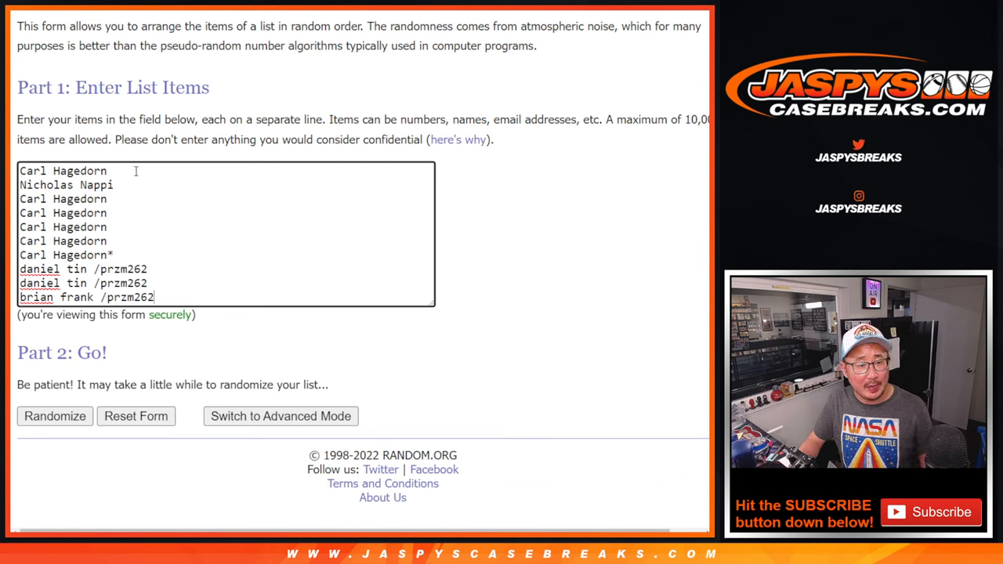
{"action": "left_click_drag", "start_coordinate": [65, 268], "coordinate": [153, 297]}
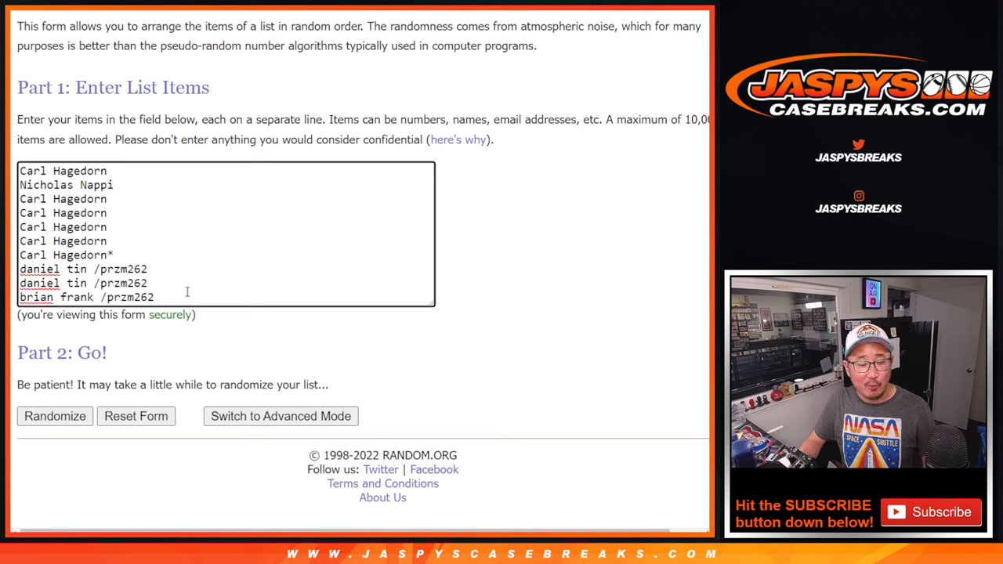
{"action": "mouse_move", "coordinate": [155, 202]}
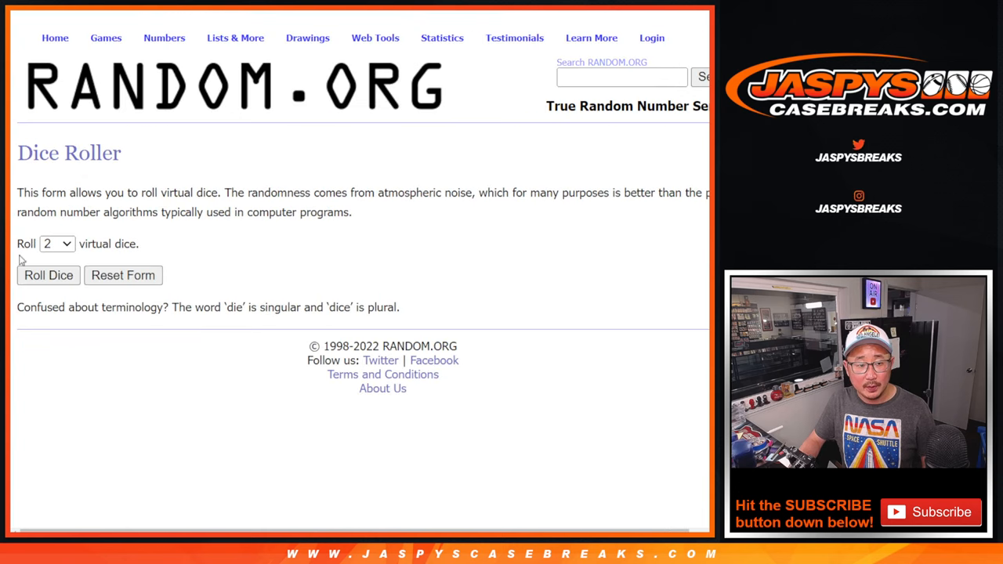
{"action": "left_click", "coordinate": [48, 275]}
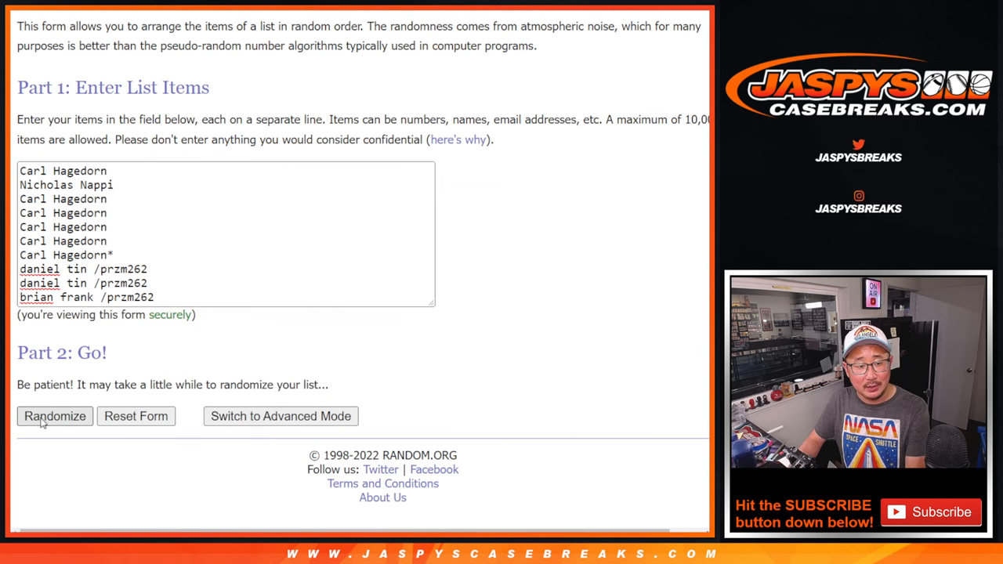
- Randomize the ten participant names, reshuffle with Again!, select the final order, and go back
{"action": "left_click", "coordinate": [54, 416]}
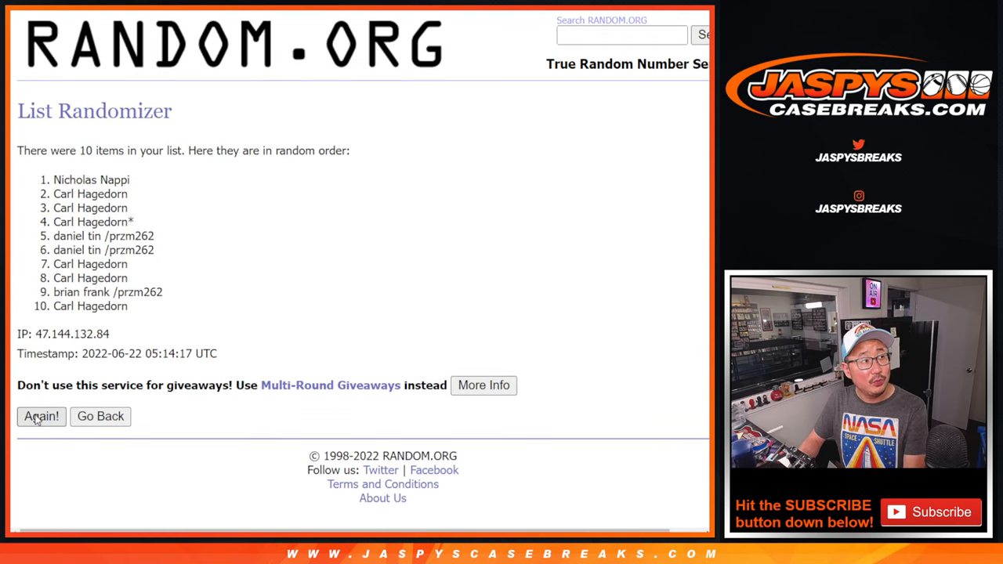
{"action": "left_click", "coordinate": [41, 416]}
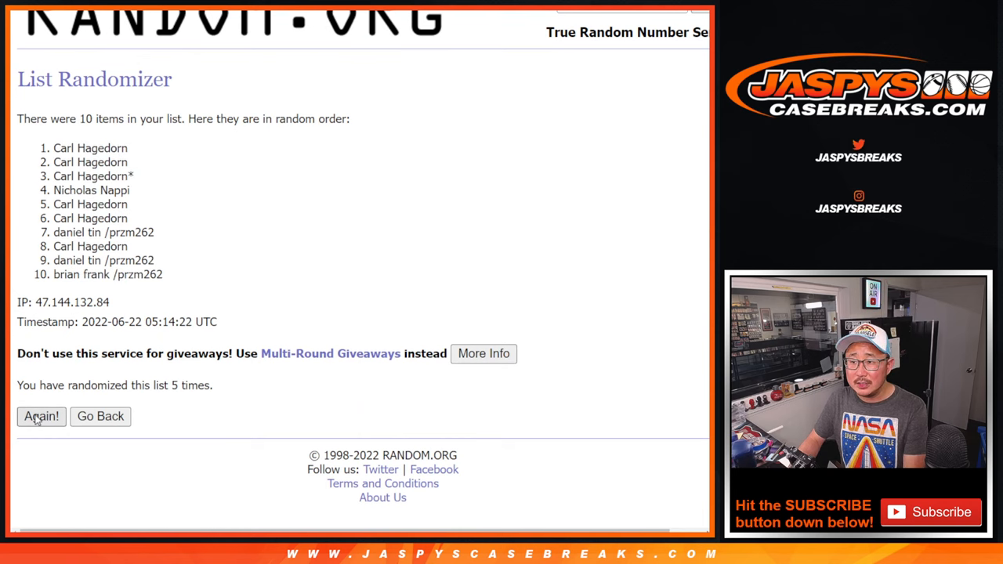
{"action": "left_click", "coordinate": [41, 416]}
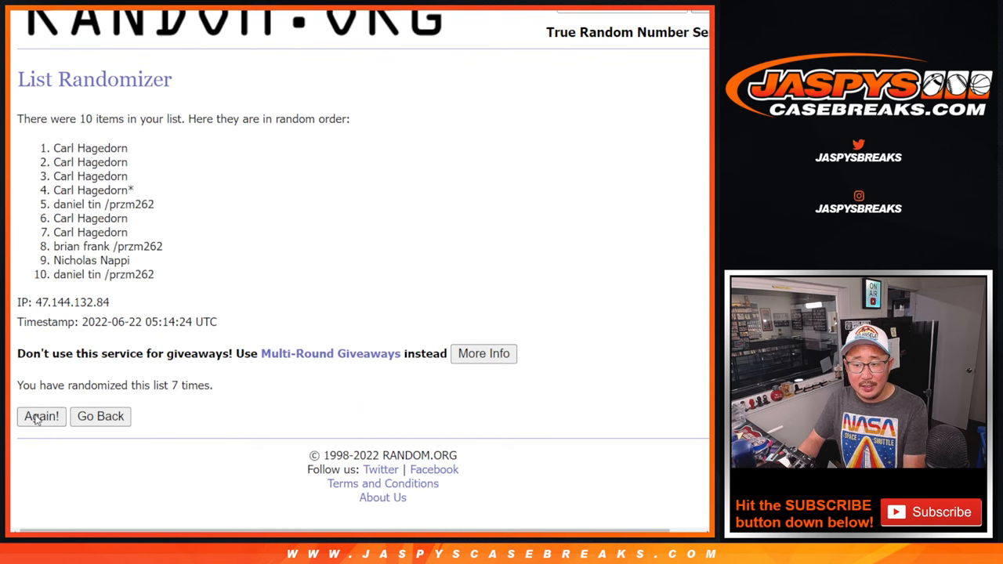
{"action": "left_click", "coordinate": [41, 416]}
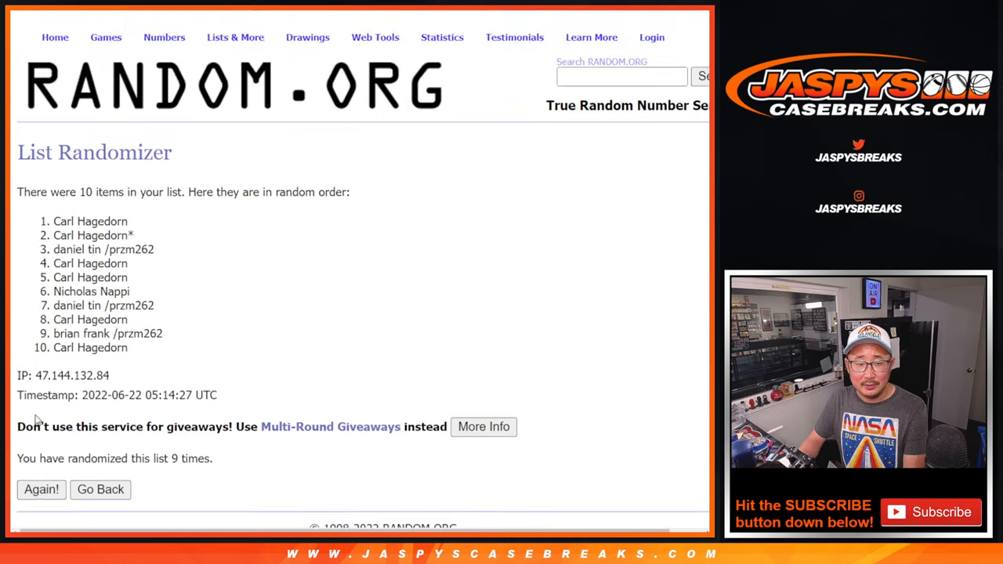
{"action": "left_click", "coordinate": [41, 489]}
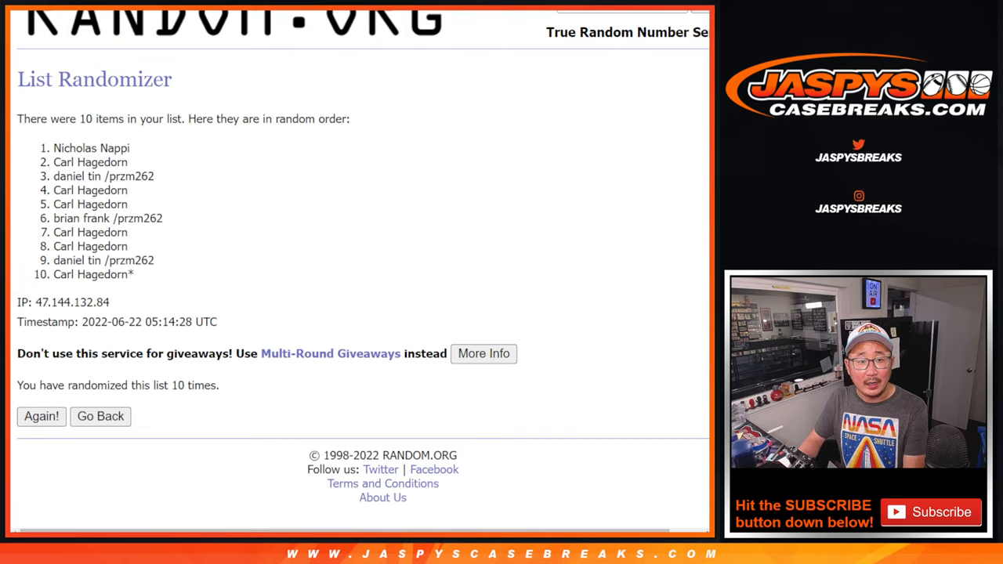
{"action": "left_click", "coordinate": [41, 416]}
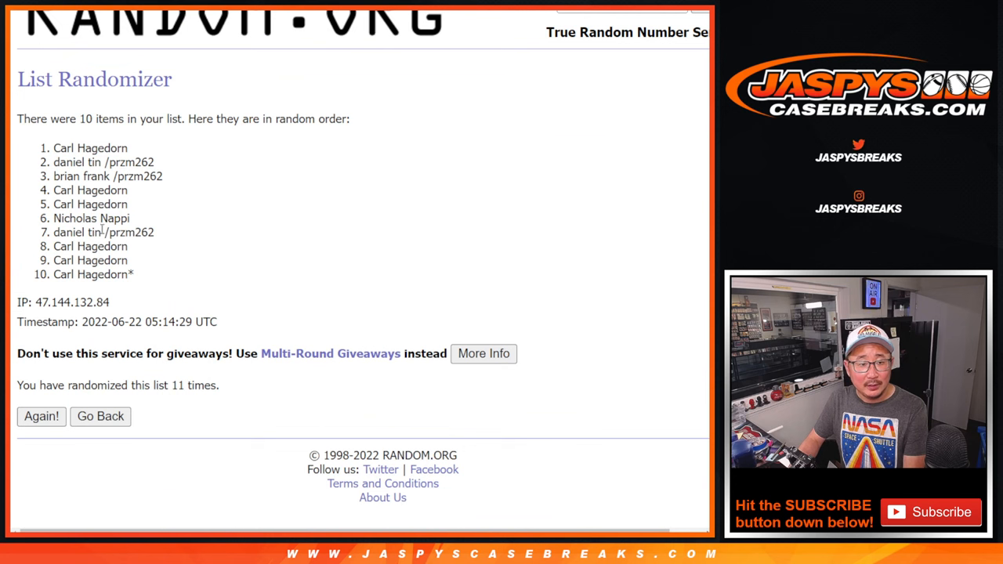
{"action": "left_click_drag", "start_coordinate": [54, 147], "coordinate": [133, 274]}
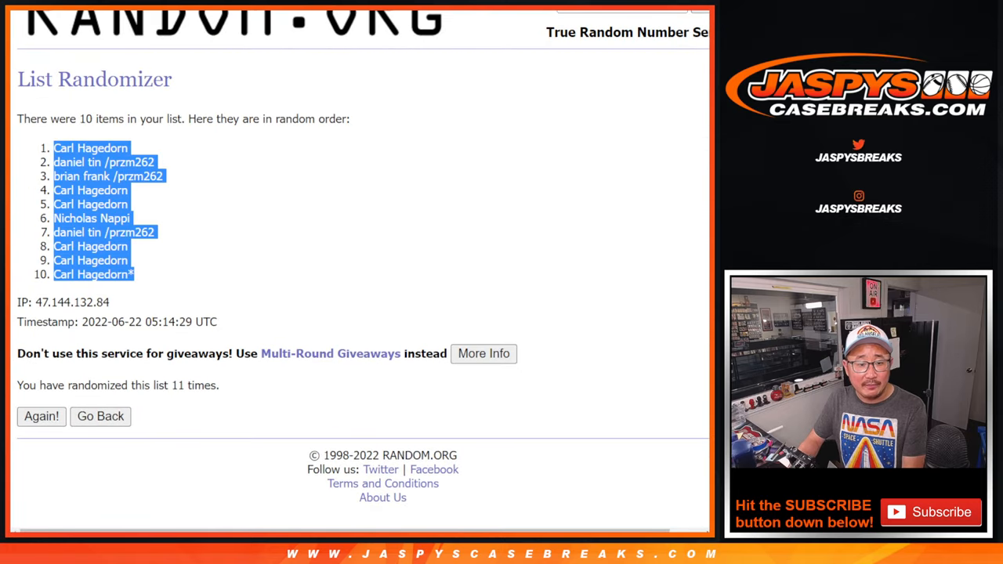
{"action": "left_click", "coordinate": [100, 416]}
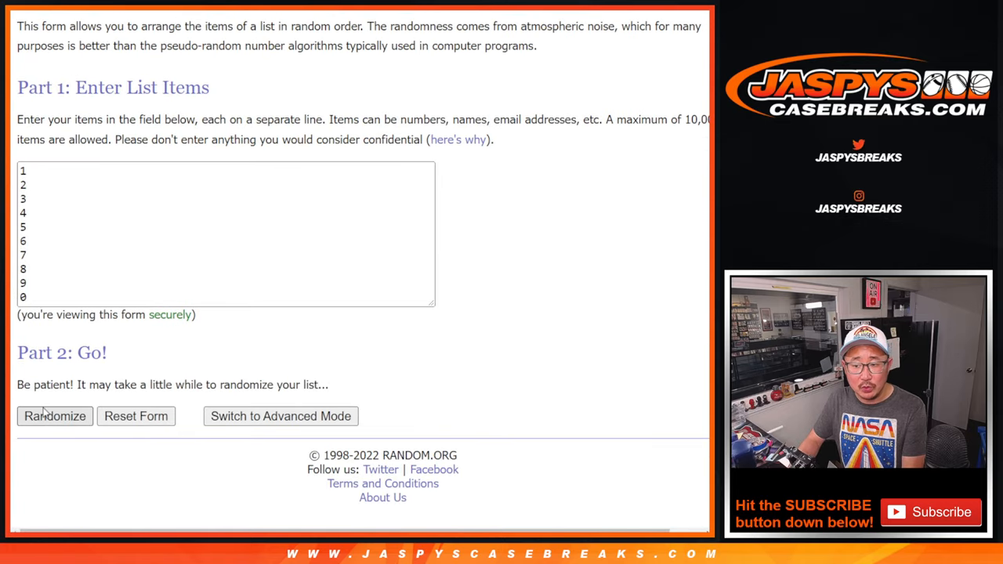
- Randomize the digits 0–9, then reshuffle with Again! until randomized ten times
{"action": "left_click", "coordinate": [55, 416]}
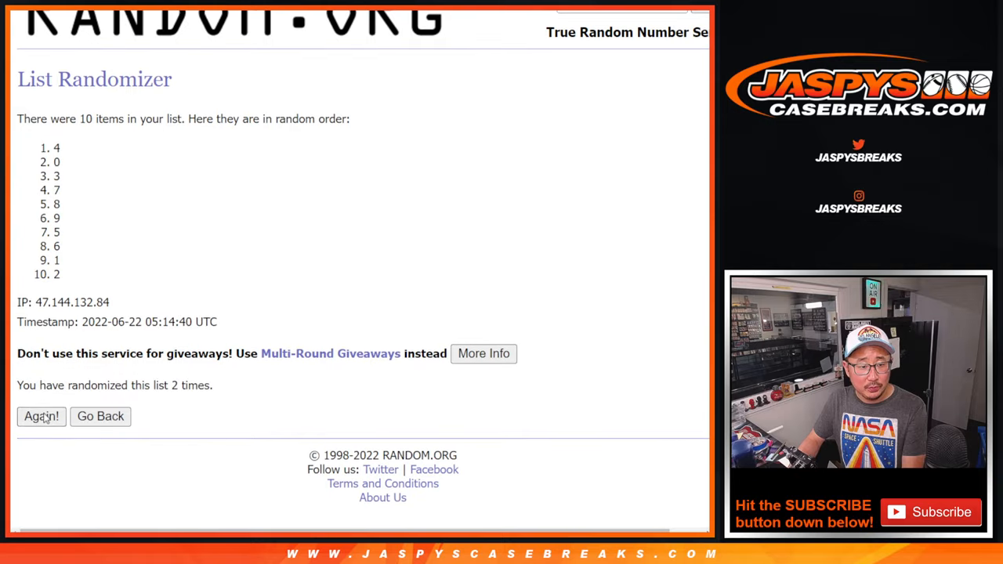
{"action": "left_click", "coordinate": [41, 416]}
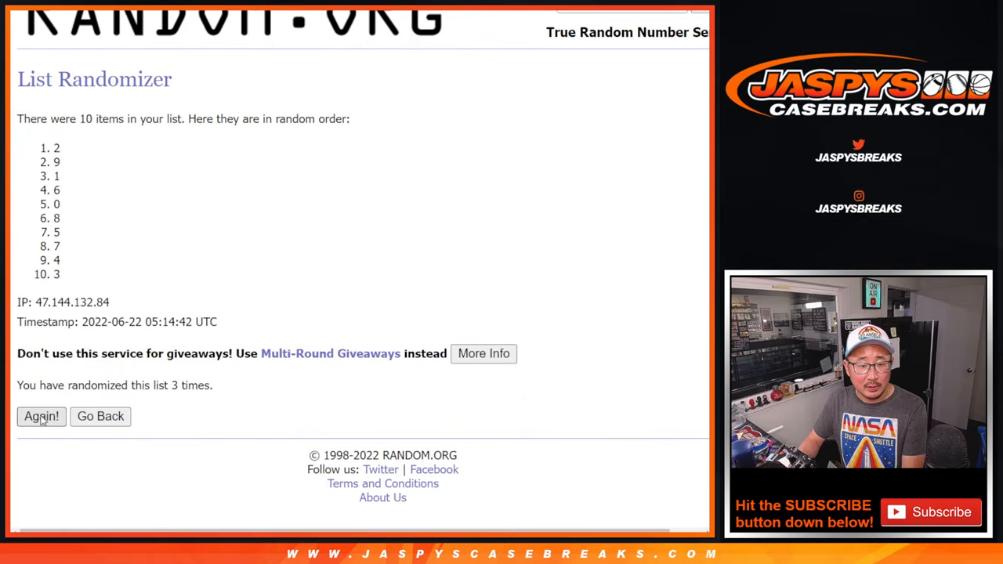
{"action": "left_click", "coordinate": [41, 416]}
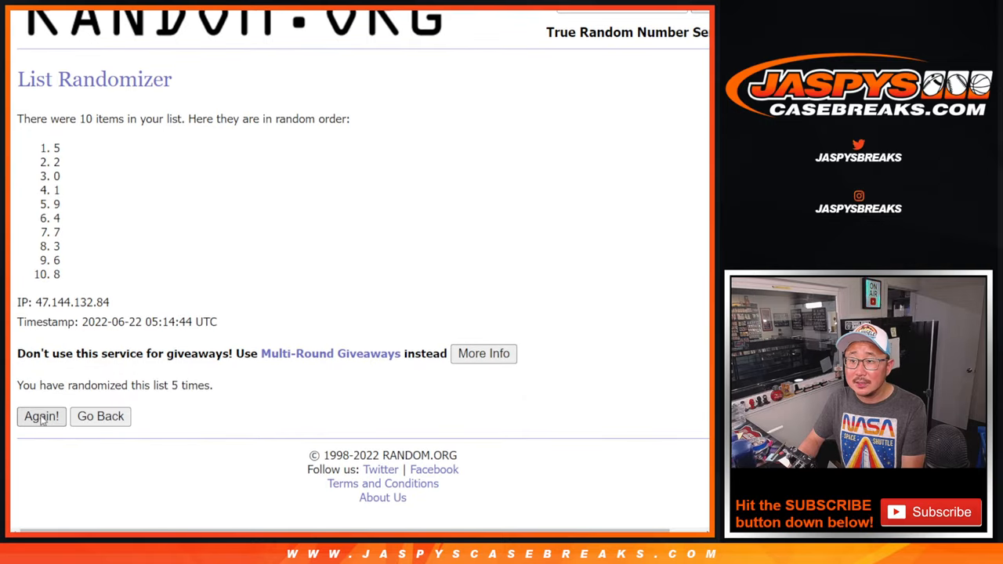
{"action": "left_click", "coordinate": [41, 417]}
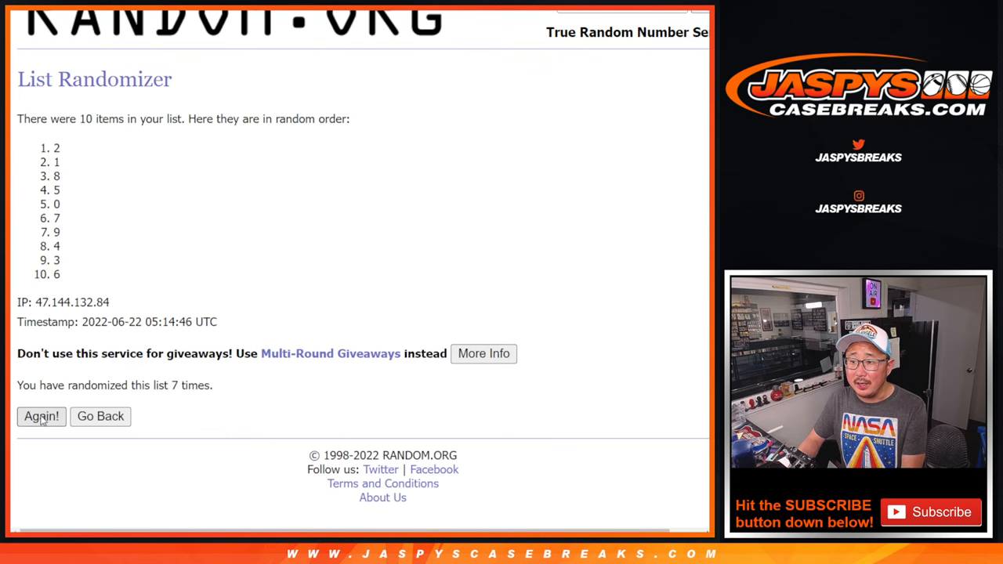
{"action": "left_click", "coordinate": [41, 416]}
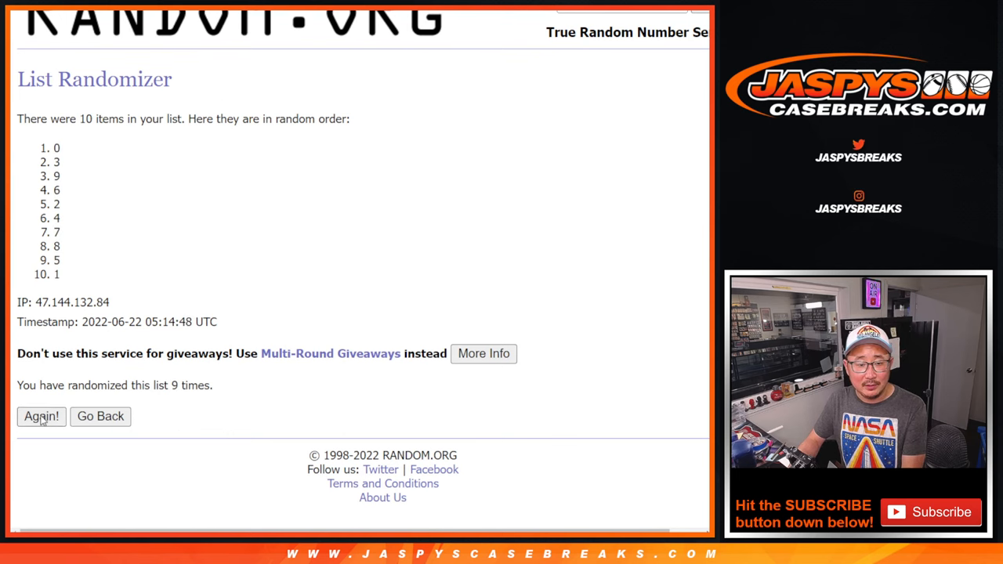
{"action": "left_click", "coordinate": [41, 416]}
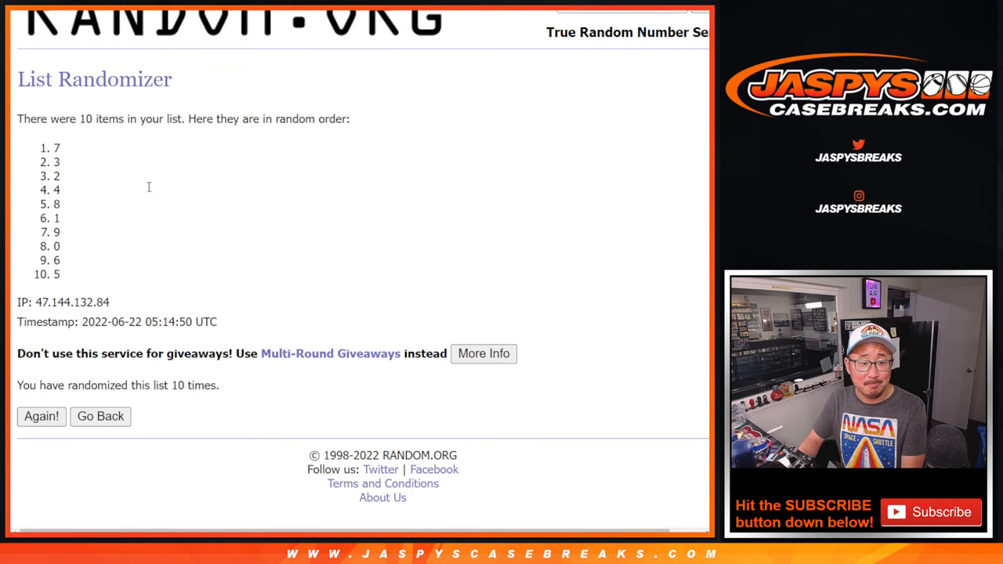
{"action": "left_click", "coordinate": [40, 416]}
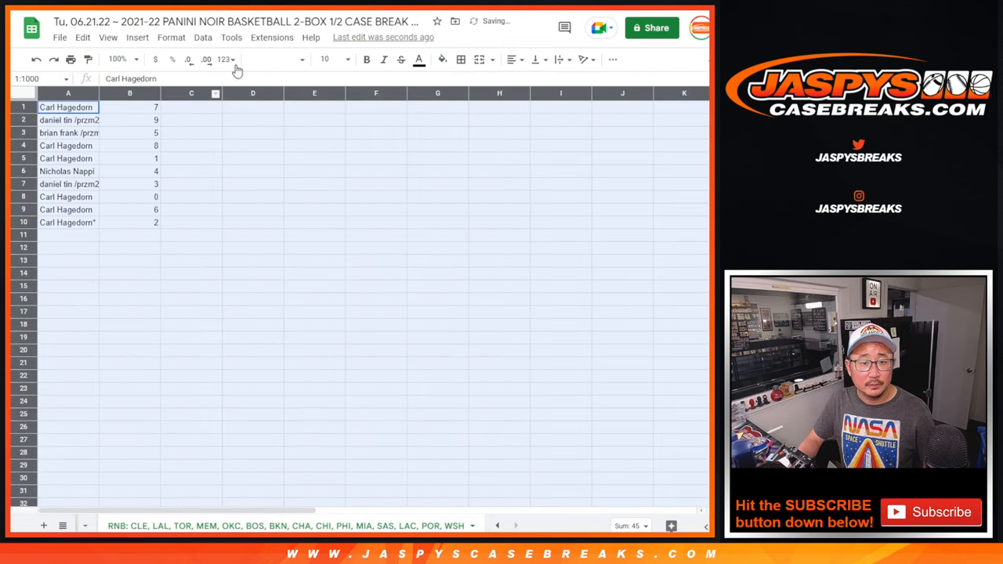
- Set the table text size to 14, after first trying 18
{"action": "left_click", "coordinate": [346, 58]}
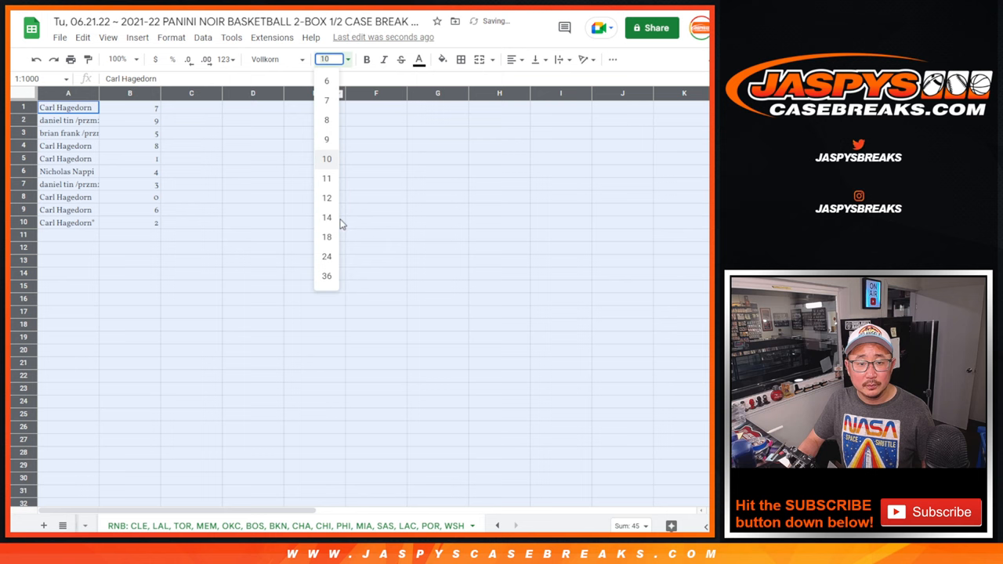
{"action": "left_click", "coordinate": [326, 236]}
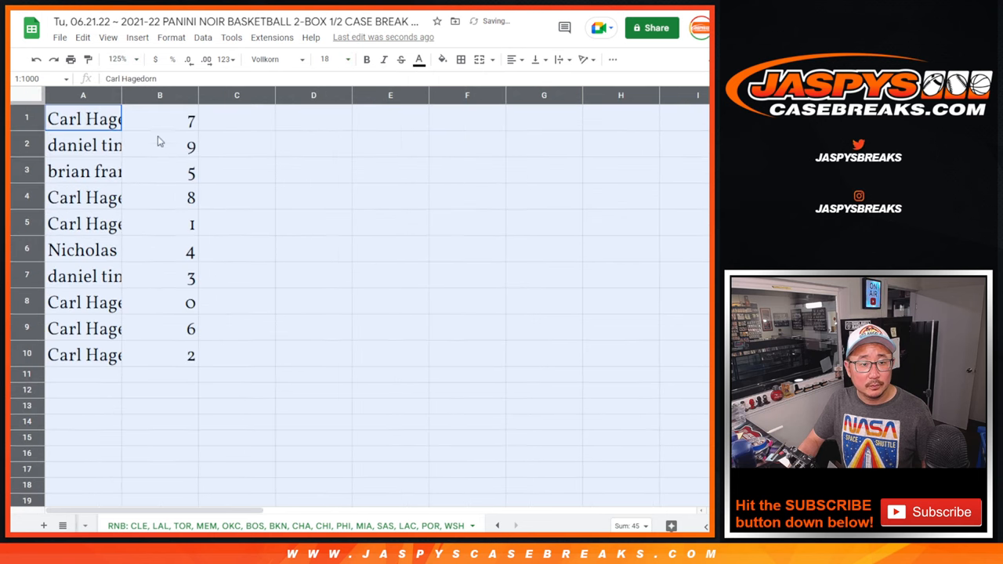
{"action": "left_click", "coordinate": [335, 59]}
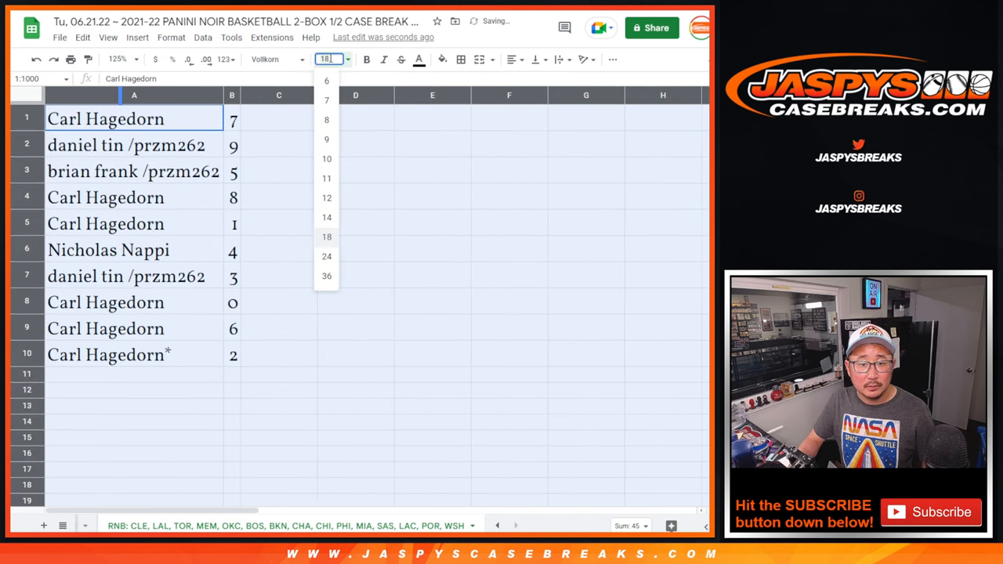
{"action": "left_click", "coordinate": [116, 59]}
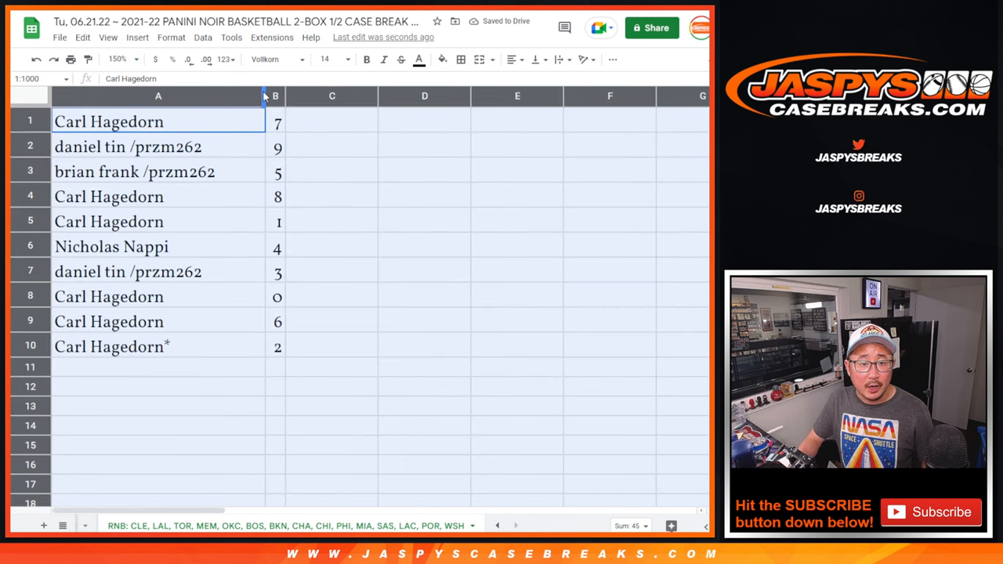
{"action": "left_click", "coordinate": [135, 171]}
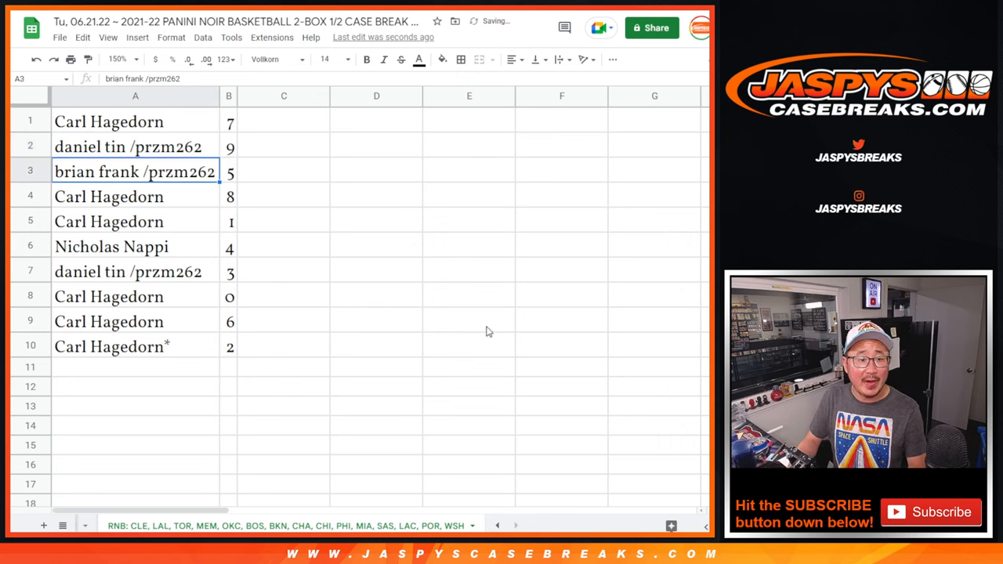
{"action": "left_click", "coordinate": [135, 246]}
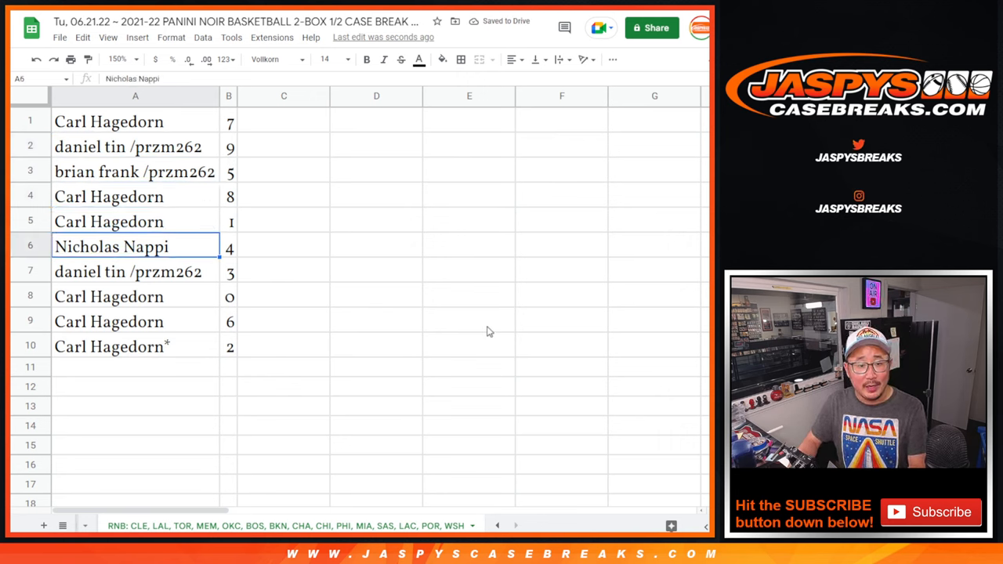
{"action": "left_click", "coordinate": [108, 297]}
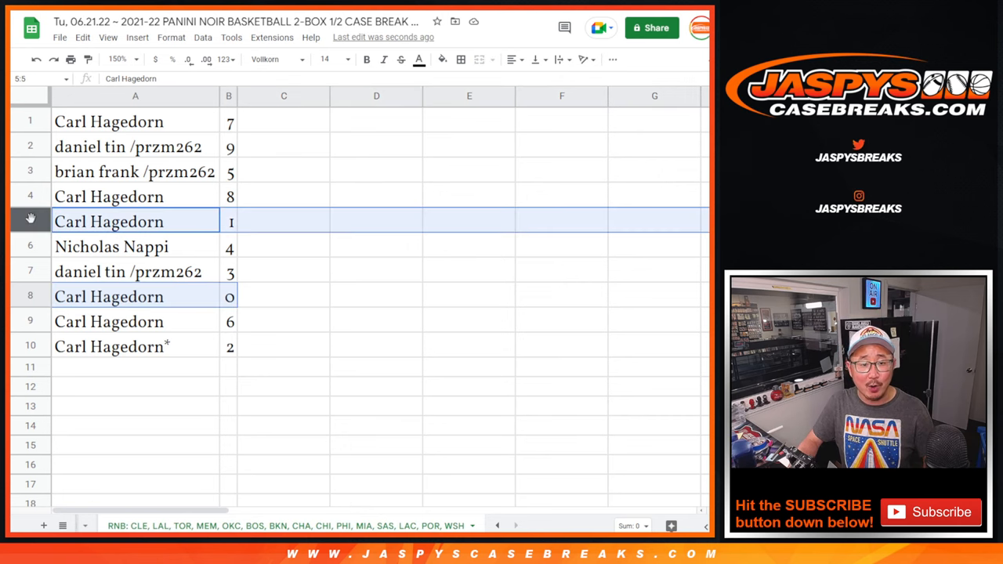
- Sort the table rows by digit 0–9 and center-align the names
{"action": "left_click", "coordinate": [109, 322]}
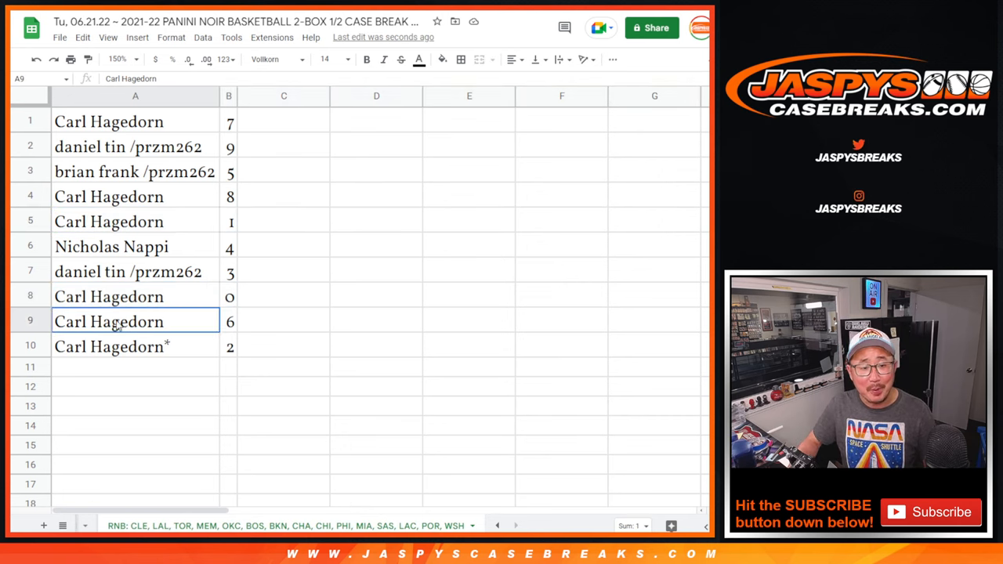
{"action": "right_click", "coordinate": [228, 96]}
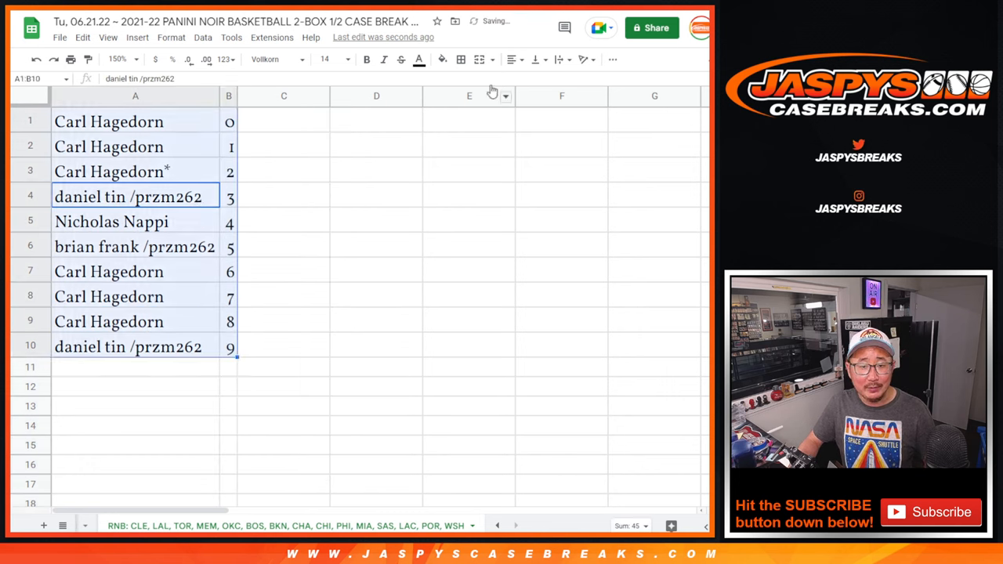
{"action": "left_click", "coordinate": [513, 59]}
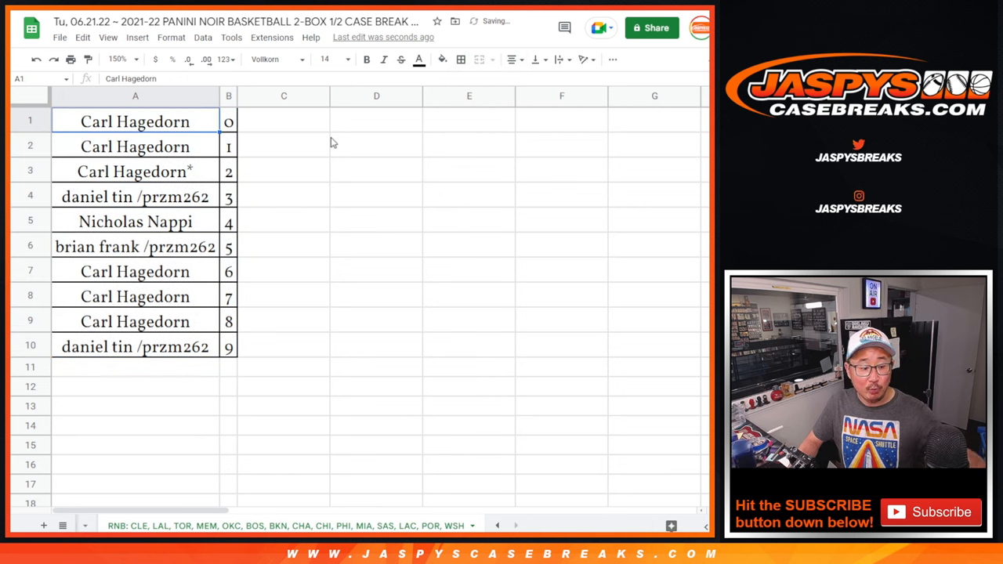
{"action": "mouse_move", "coordinate": [326, 133]}
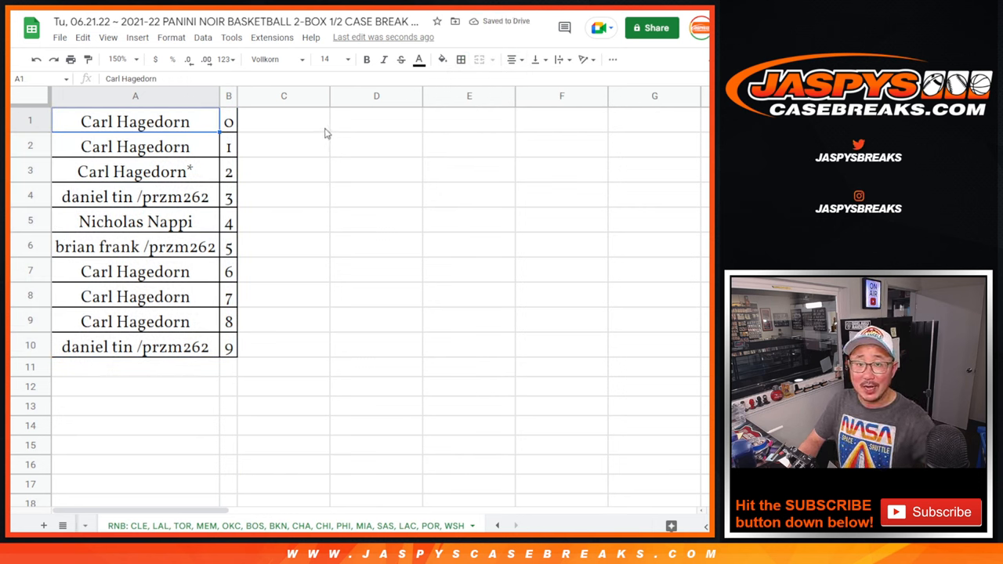